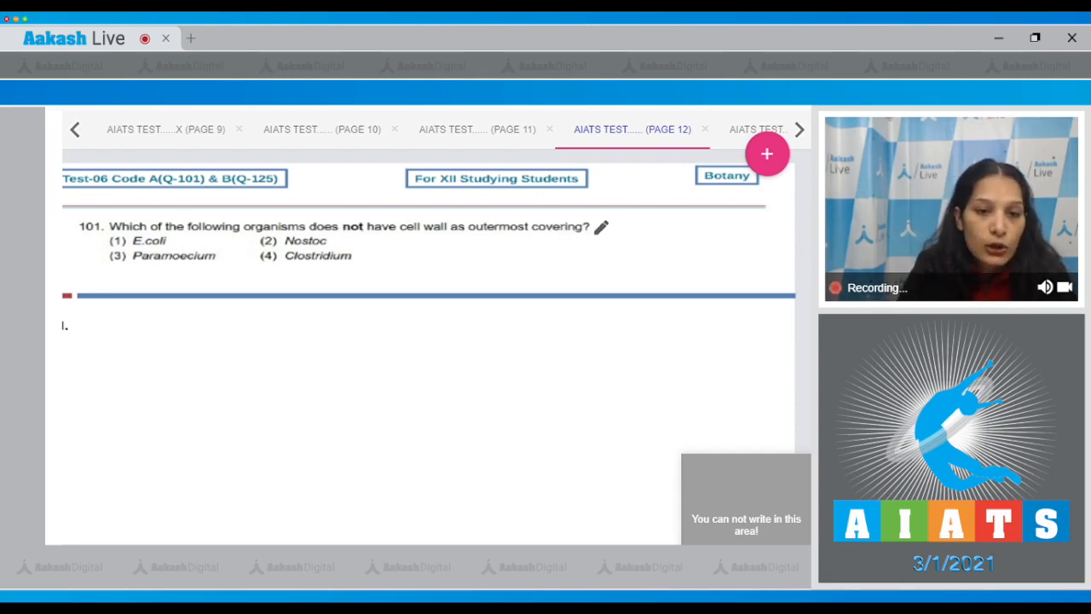
Mark question 101 in red as Ans (3), noting 'Pellicle' under Paramoecium, then open the next page
left_click(189, 243)
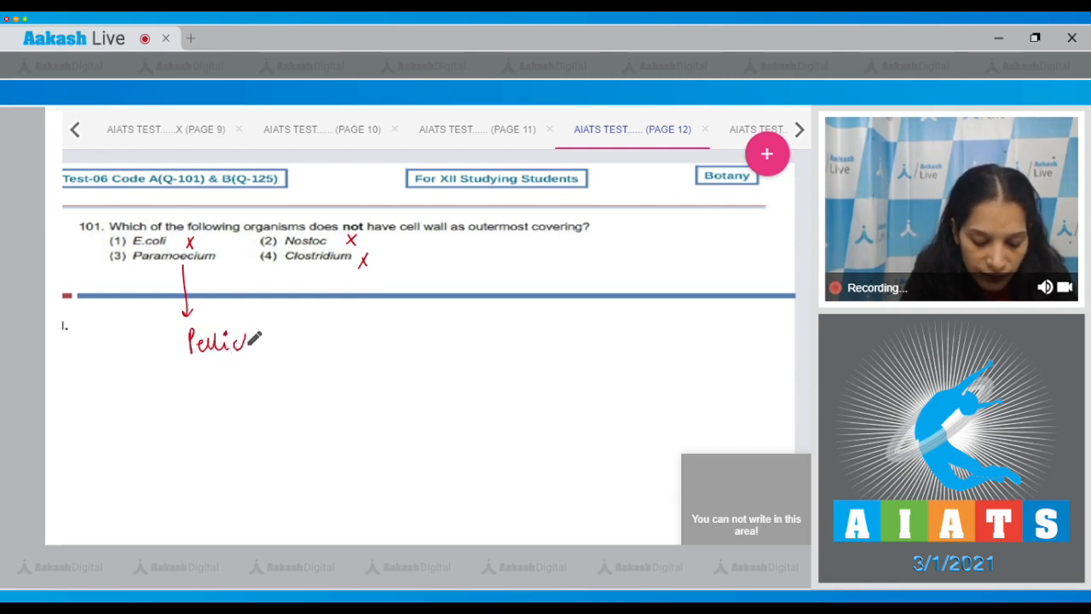
left_click_drag(179, 230, 76, 281)
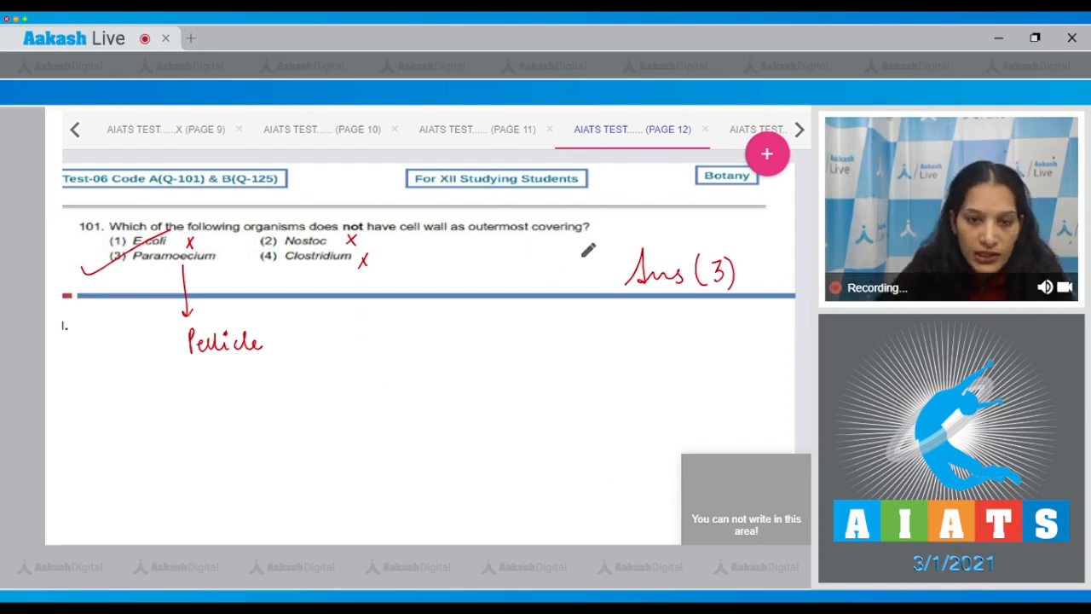
left_click(799, 129)
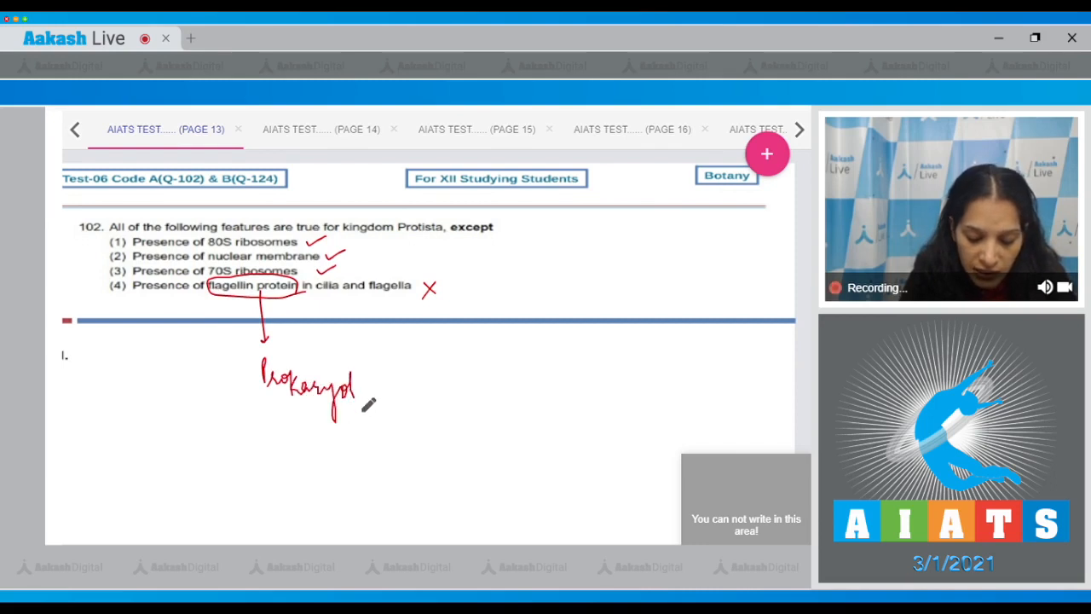
Write 'Prokaryotes' below the circled flagellin protein, then bring up question 103 on page 14
left_click_drag(354, 388, 383, 397)
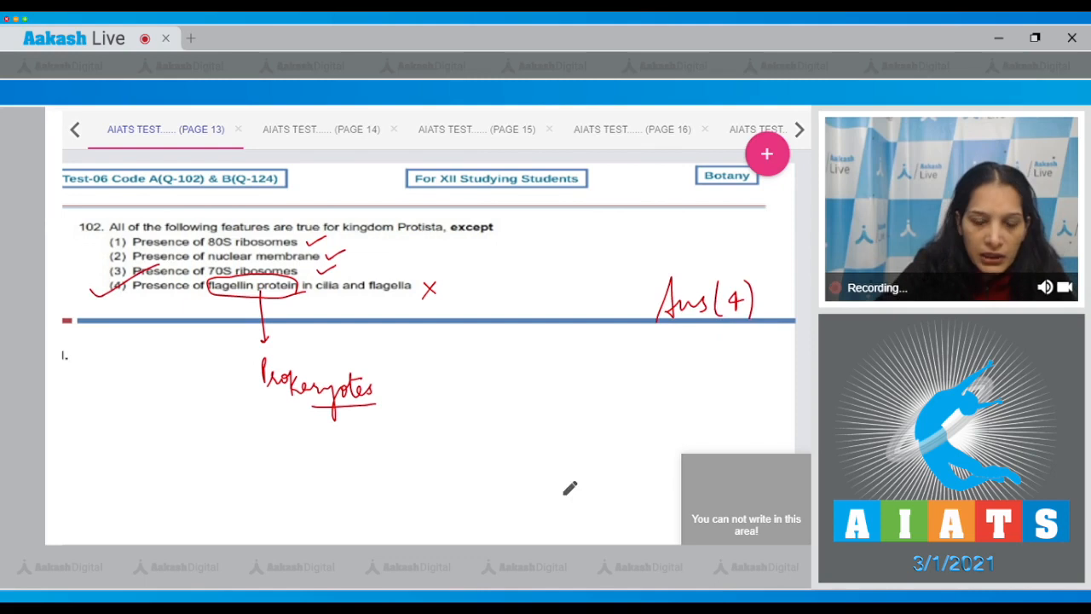
left_click(320, 129)
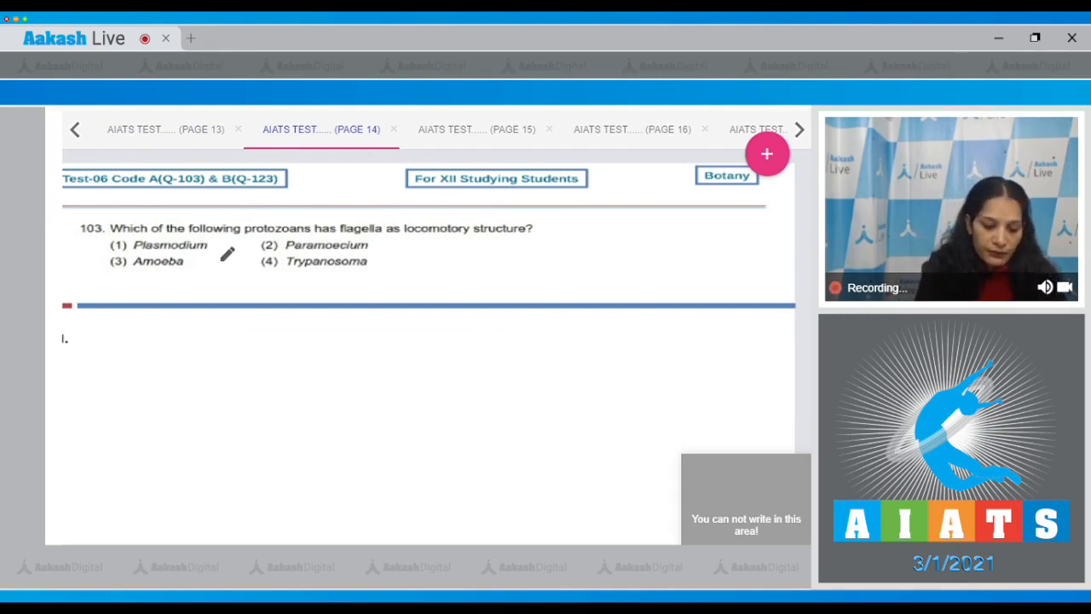
Cross out Plasmodium, Amoeba and Paramoecium, write 'Flagella' by Trypanosoma, and label Ans (4)
left_click_drag(219, 247, 204, 294)
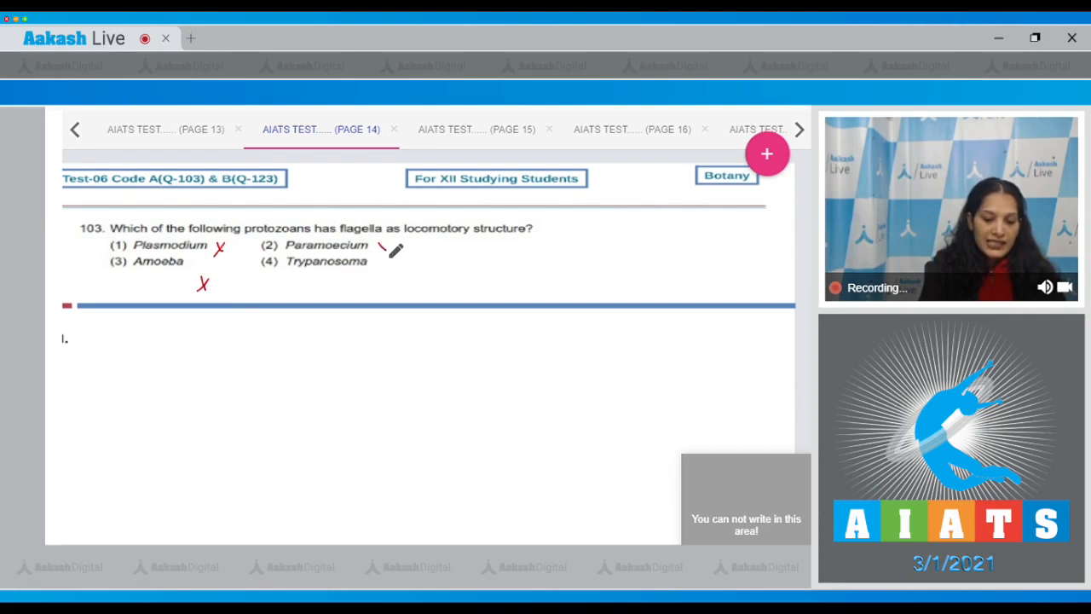
left_click(382, 245)
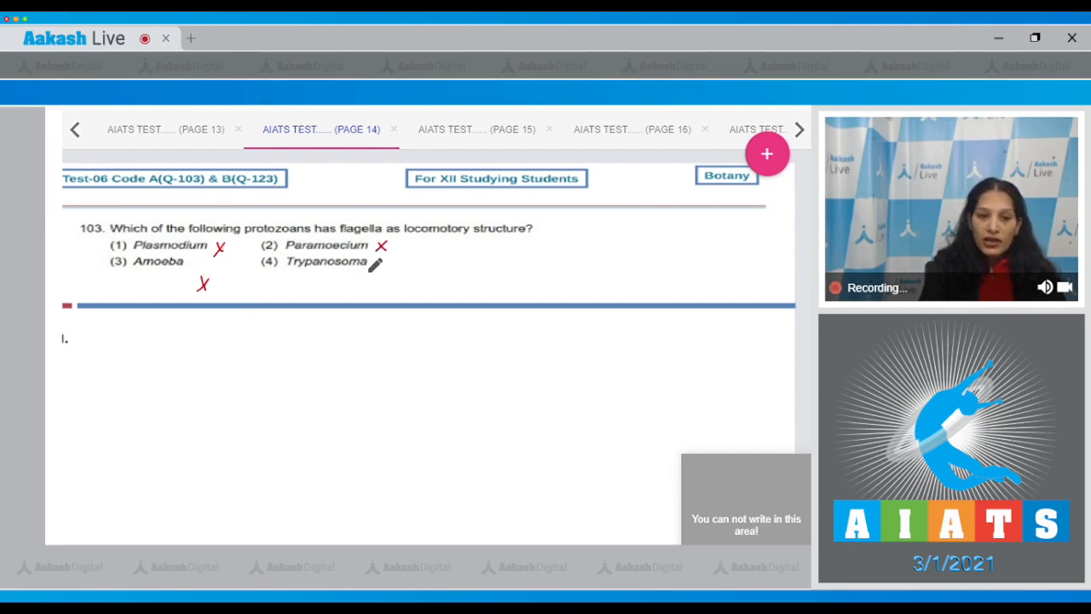
left_click_drag(376, 282, 418, 294)
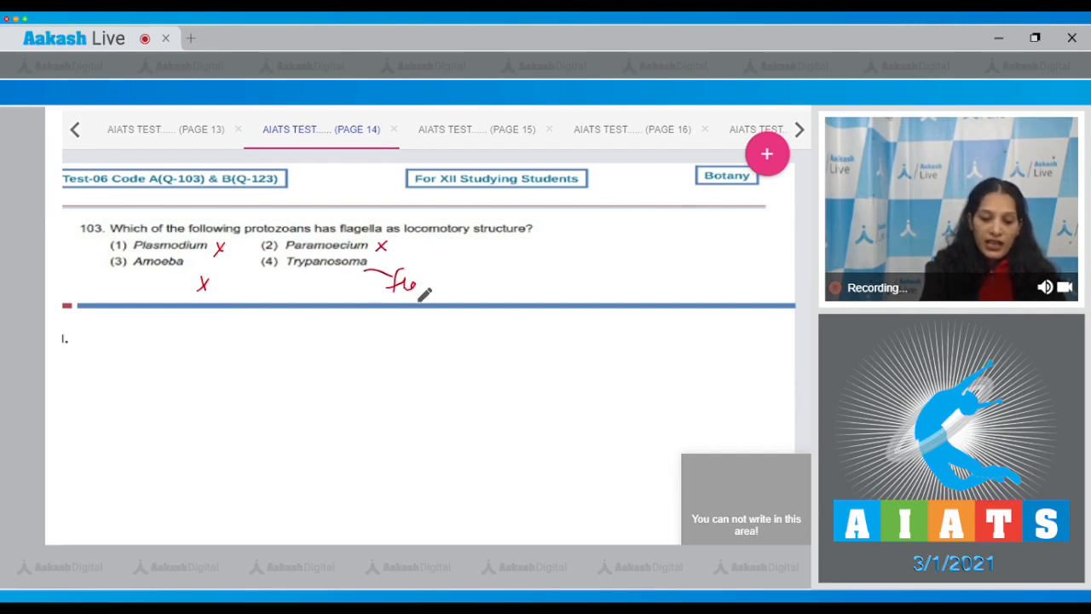
left_click_drag(401, 281, 465, 286)
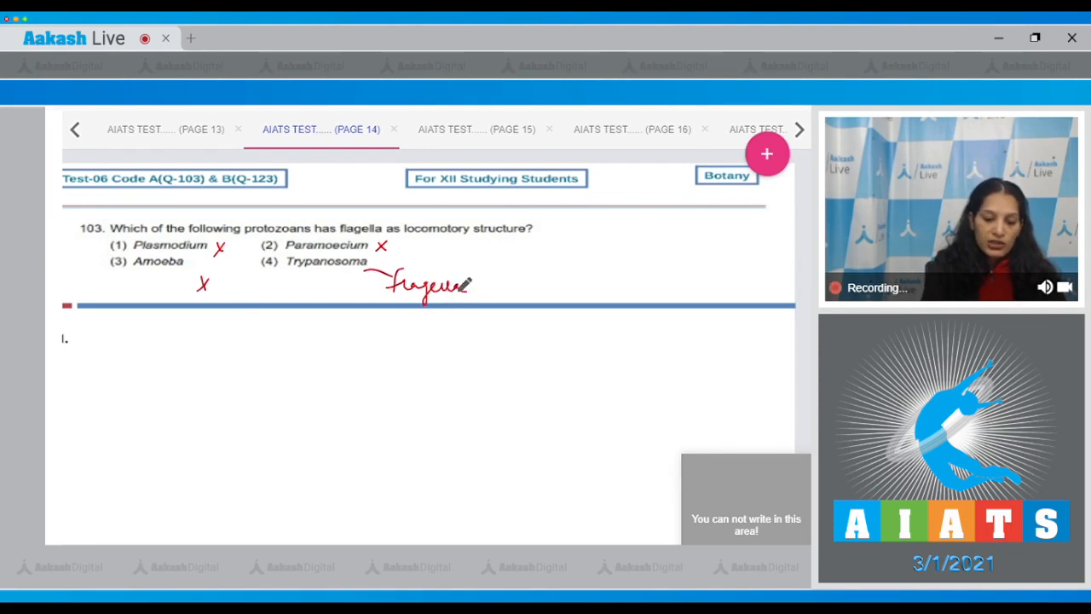
left_click_drag(661, 303, 678, 269)
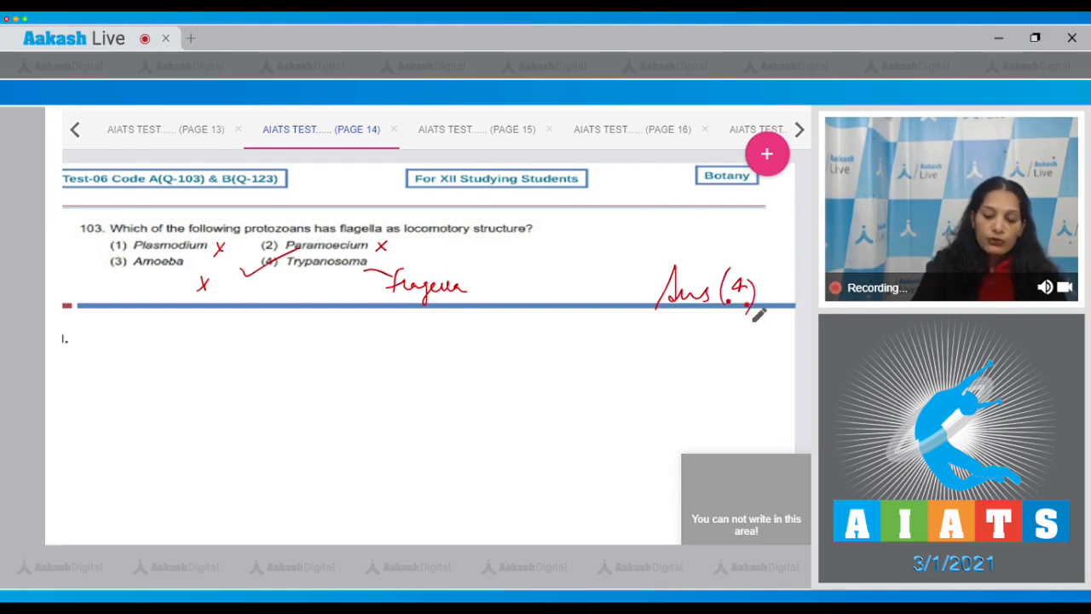
left_click(476, 129)
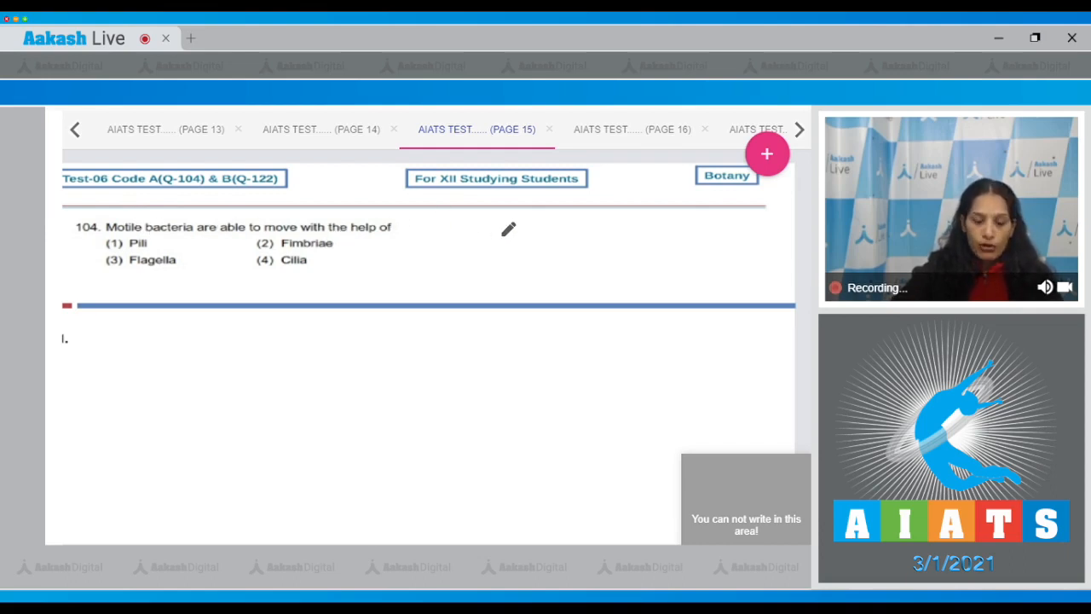
mouse_move(192, 271)
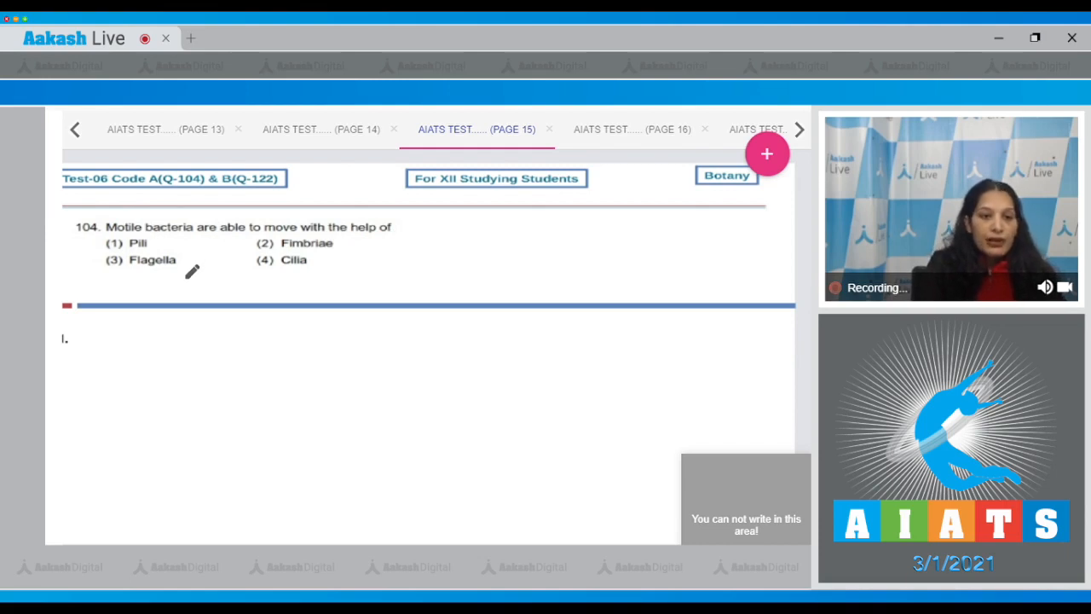
mouse_move(297, 275)
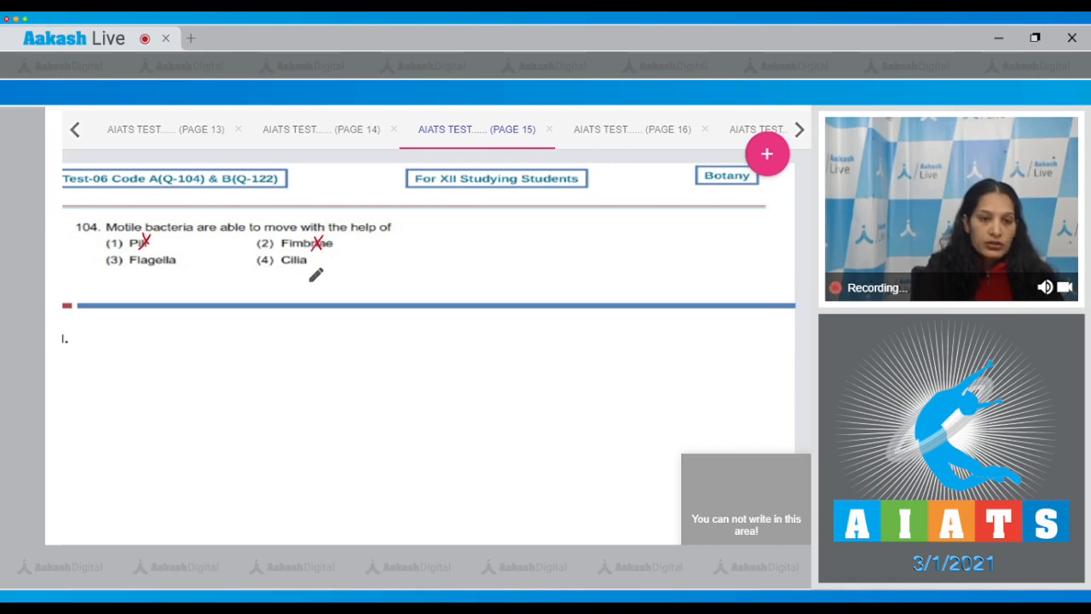
Cross out the Cilia option and write Ans (3) for question 104, then open page 15
left_click(301, 262)
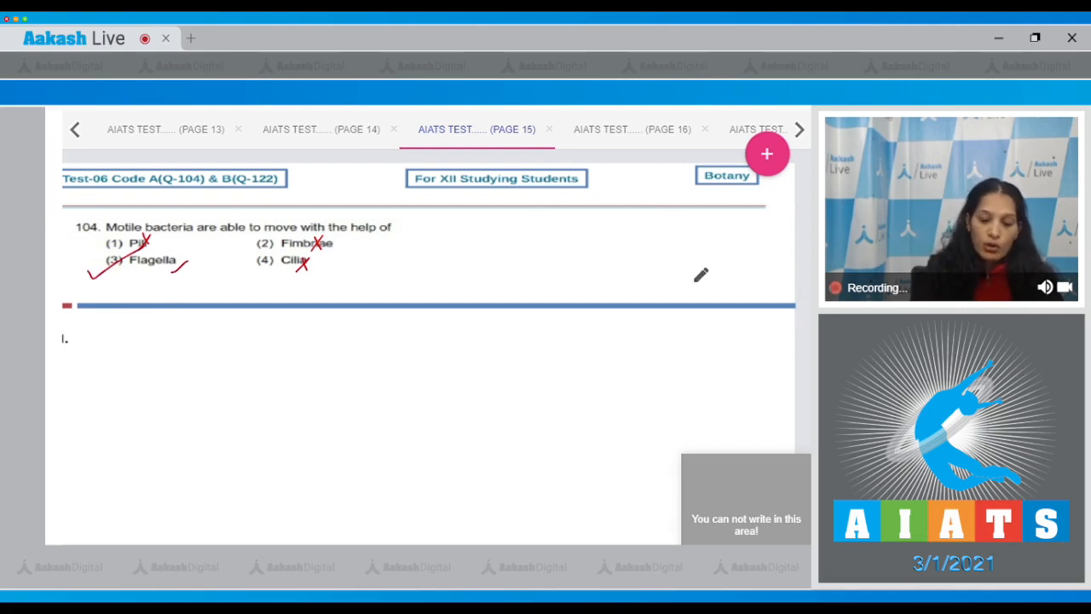
left_click_drag(656, 294, 755, 303)
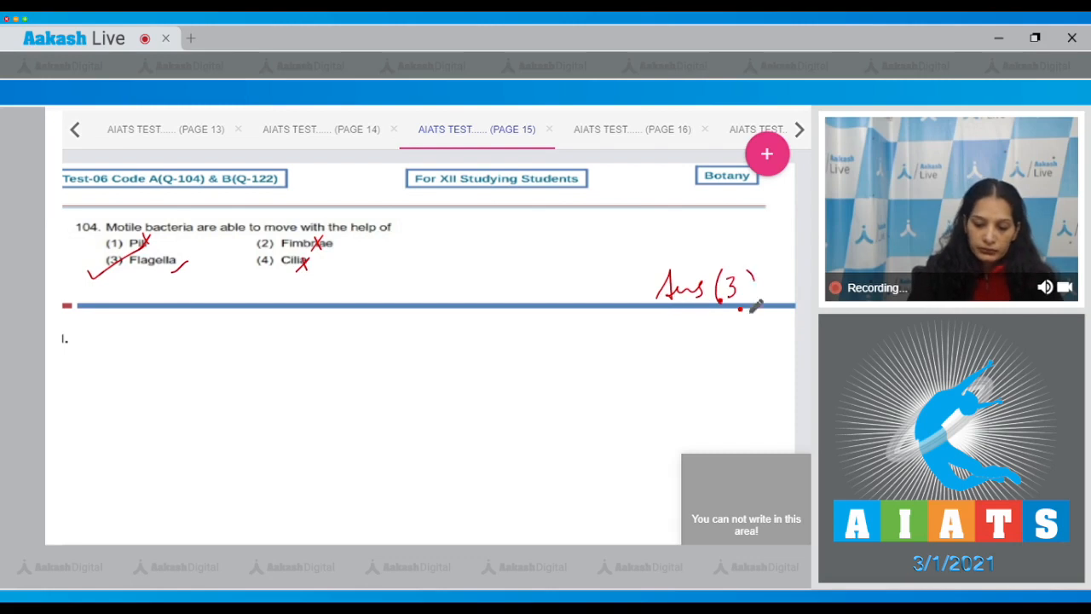
left_click(633, 129)
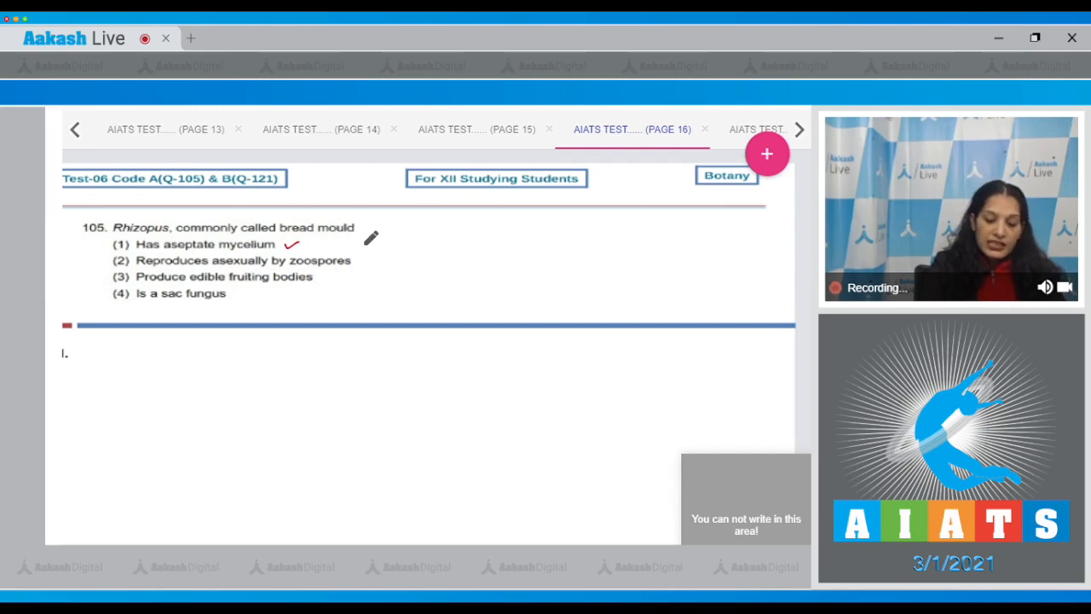
mouse_move(365, 274)
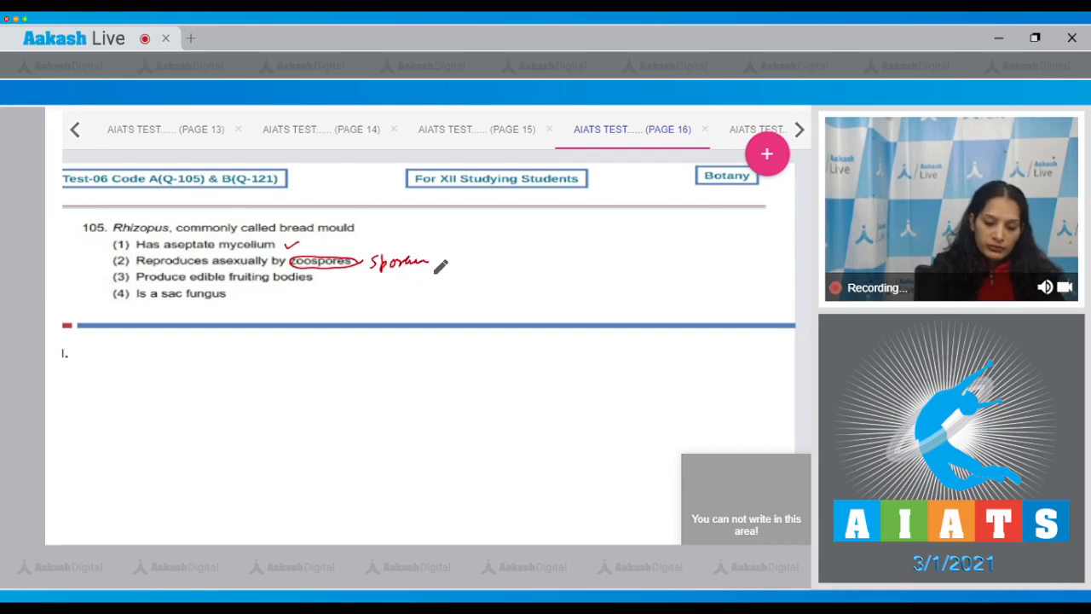
Handwrite 'Sporangiospores' beside the circled 'zoospores' in question 105
left_click_drag(417, 265, 477, 272)
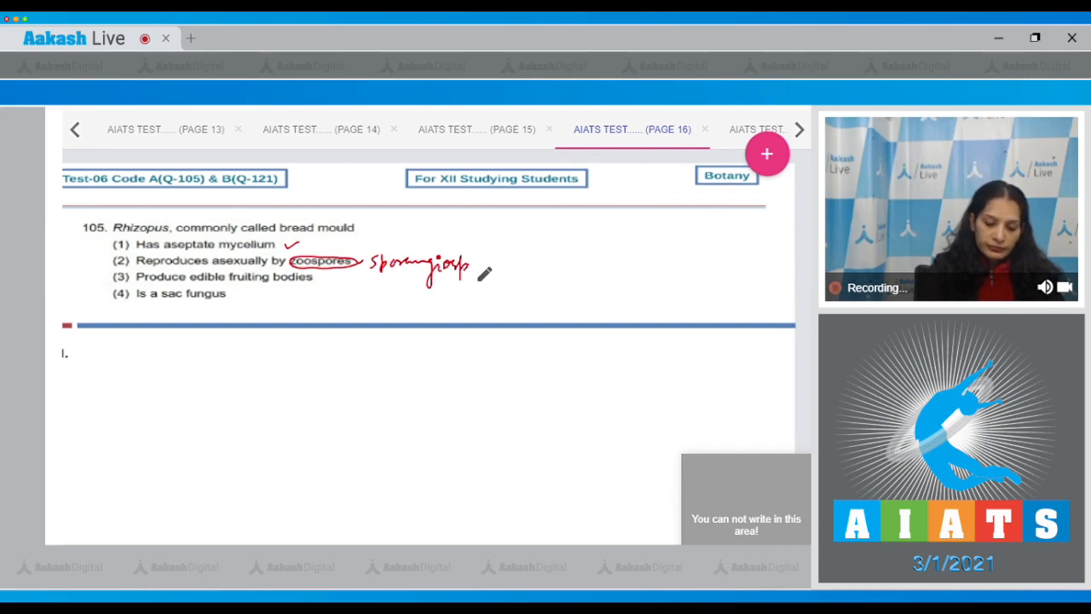